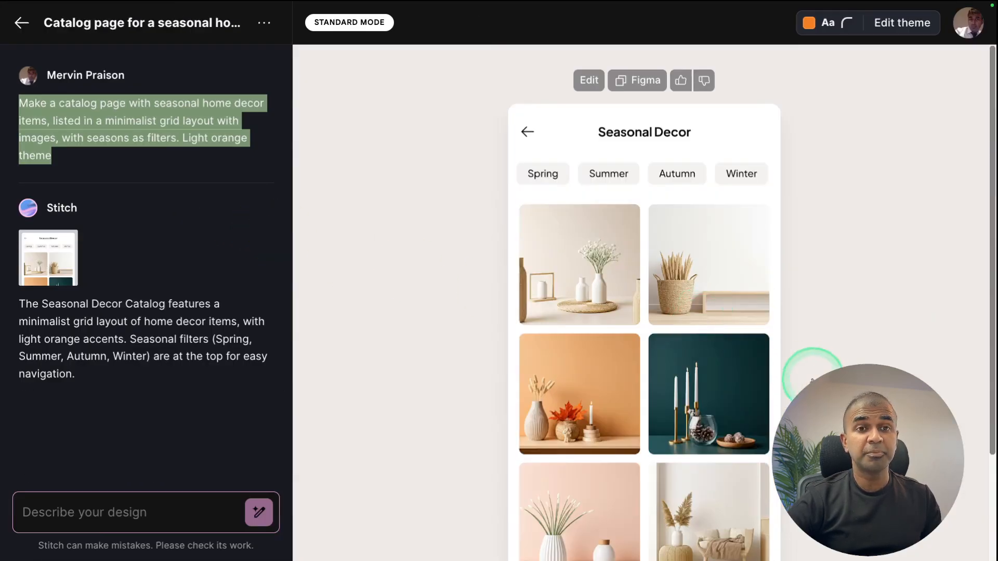
Browse example projects, copy the ceramics marketplace design for Figma, then return to the examples list
{"action": "left_click", "coordinate": [49, 258]}
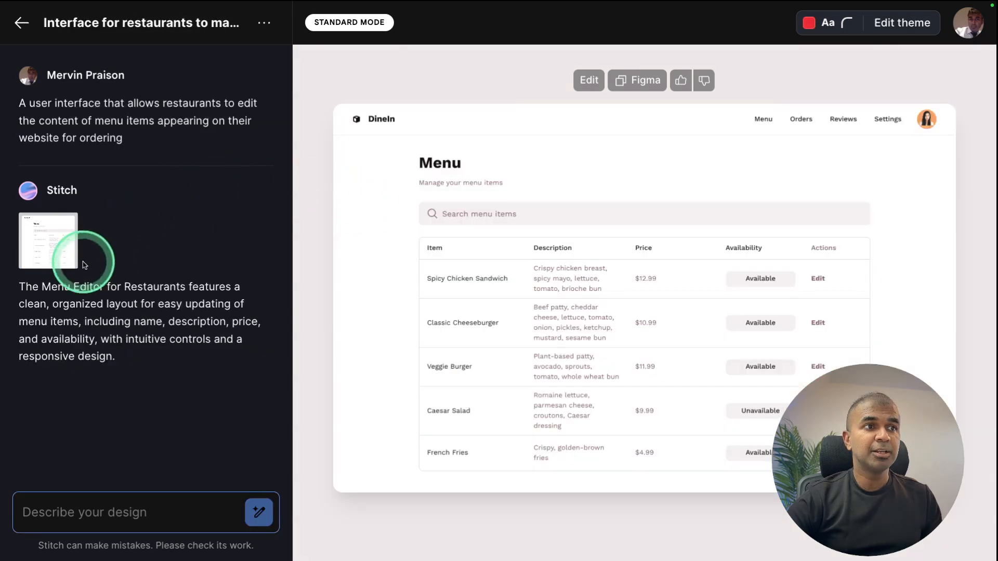
{"action": "left_click", "coordinate": [48, 242]}
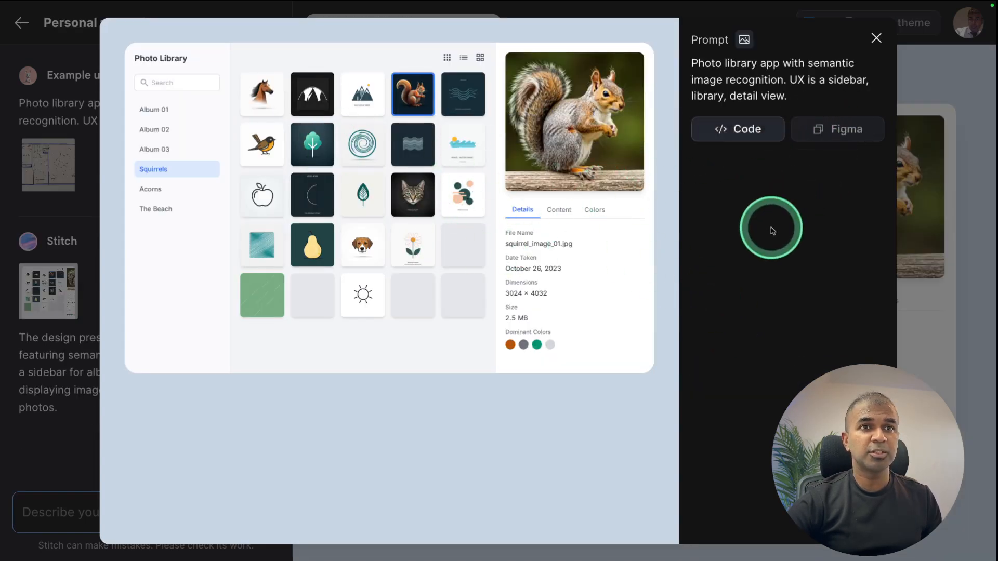
{"action": "left_click", "coordinate": [738, 129]}
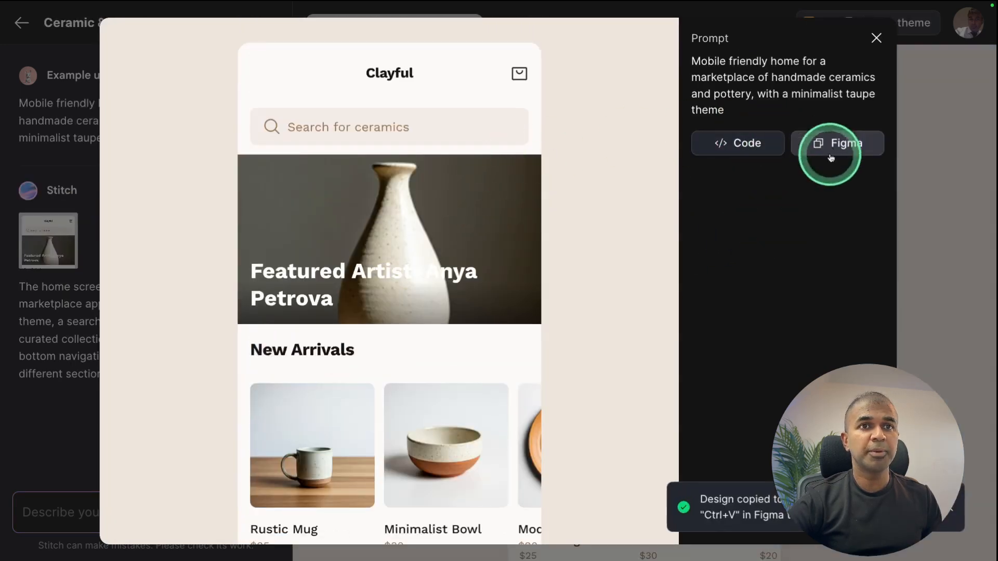
{"action": "left_click", "coordinate": [836, 143]}
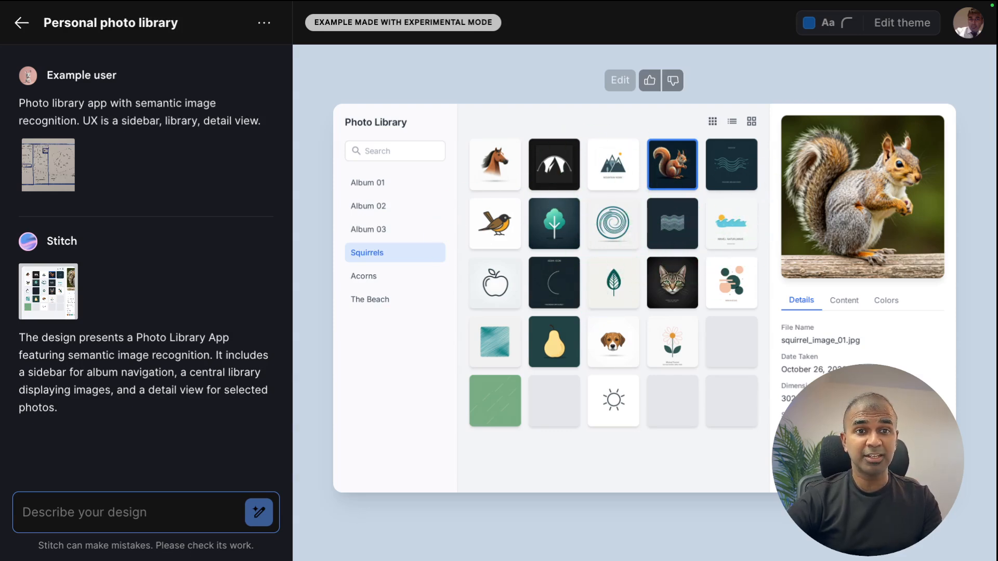
{"action": "left_click", "coordinate": [21, 22]}
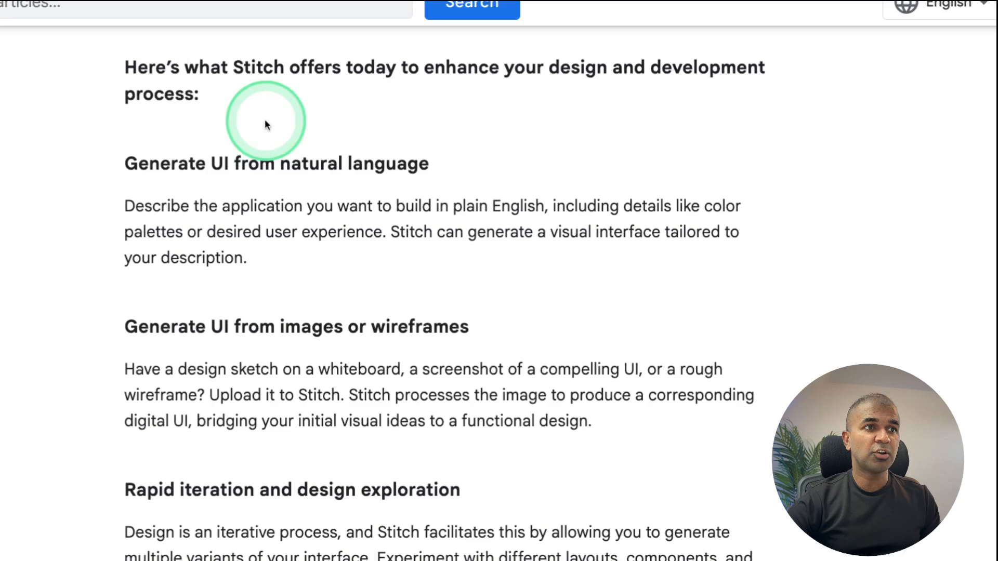
{"action": "mouse_move", "coordinate": [344, 183]}
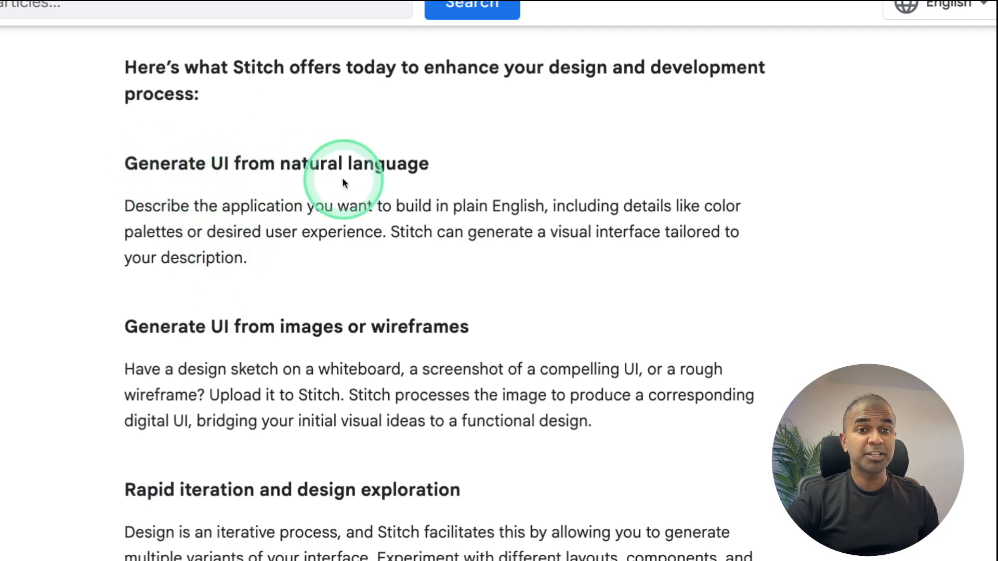
{"action": "mouse_move", "coordinate": [312, 348]}
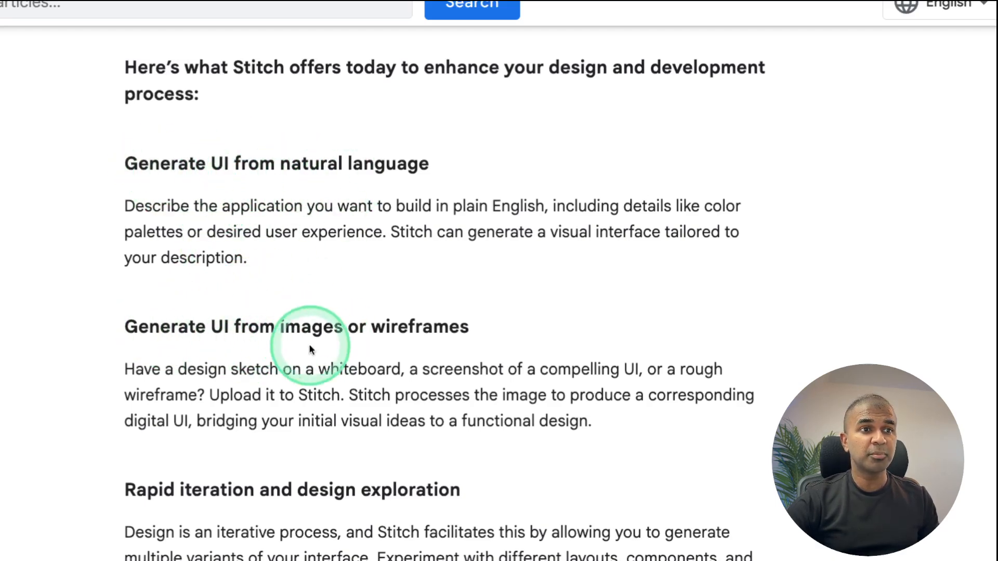
Scroll through the Stitch announcement article down to its export options and back up
{"action": "scroll", "scroll_direction": "down", "scroll_amount": 3}
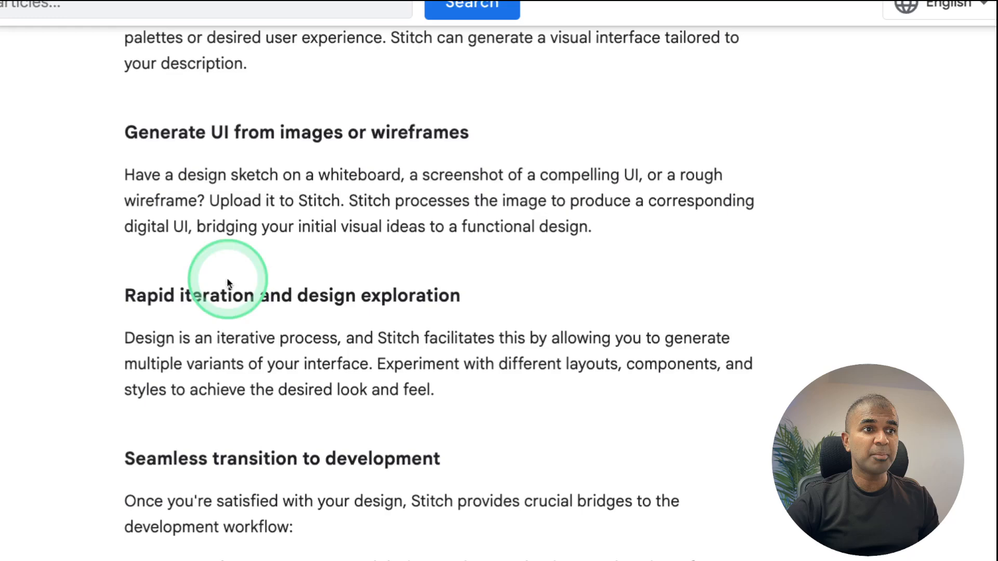
{"action": "scroll", "scroll_direction": "down", "scroll_amount": 3}
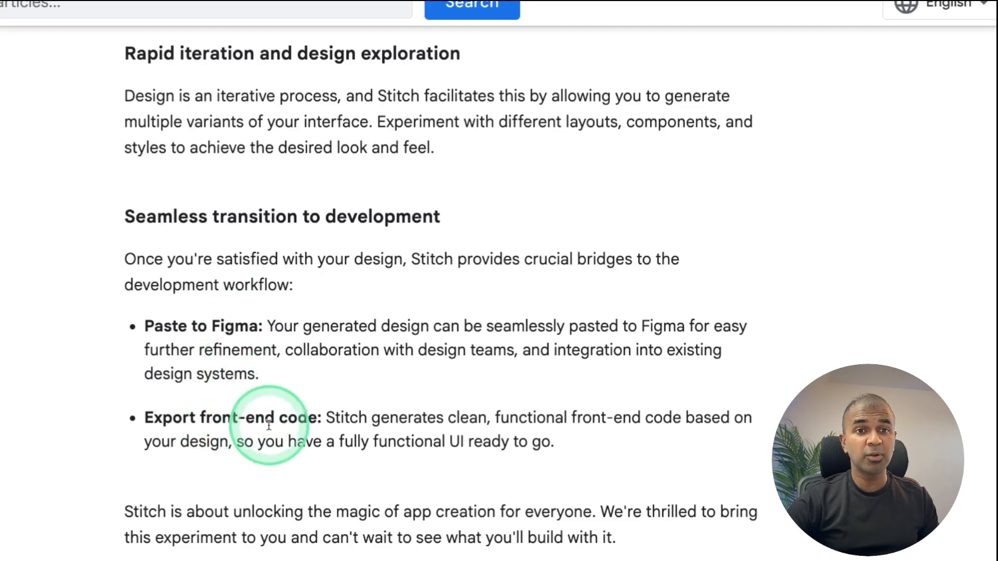
{"action": "scroll", "scroll_direction": "up", "scroll_amount": 3}
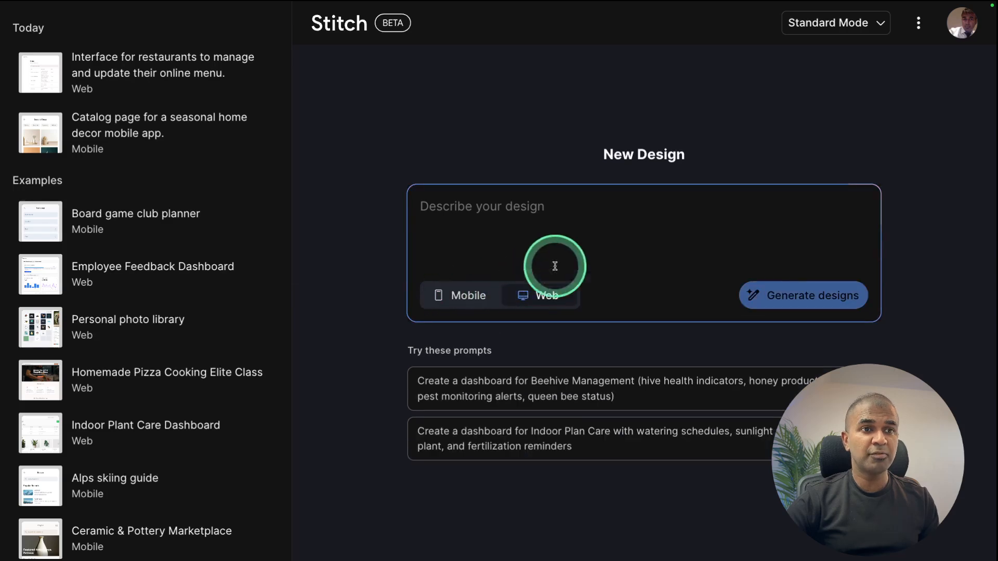
Generate designs from the suggested Beehive Management dashboard prompt
{"action": "left_click", "coordinate": [612, 388]}
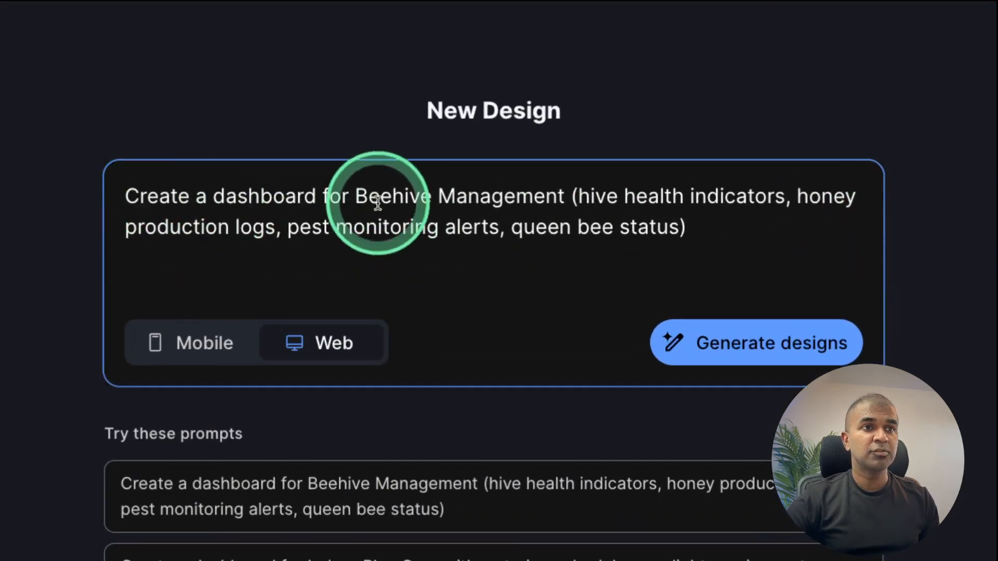
{"action": "mouse_move", "coordinate": [696, 203]}
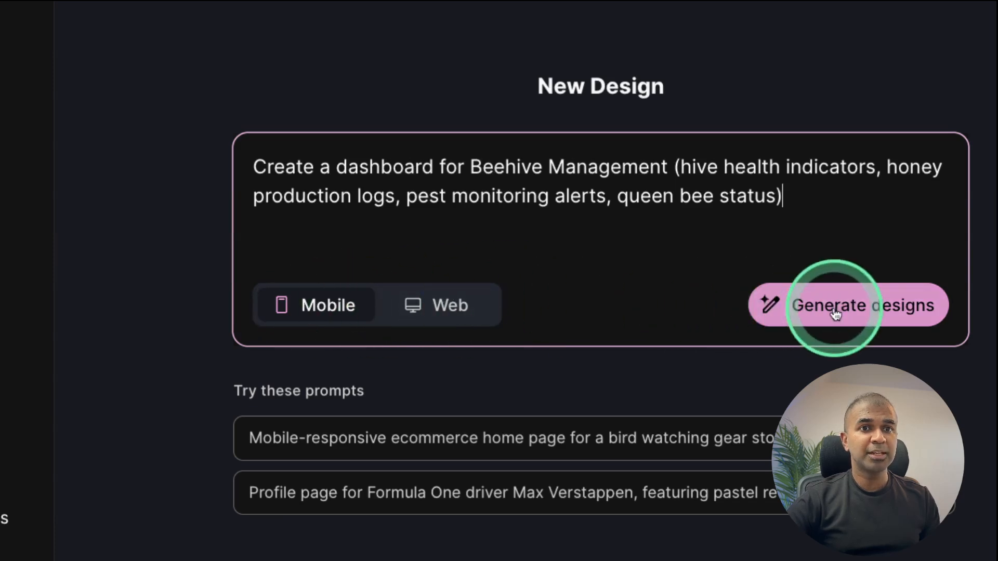
{"action": "left_click", "coordinate": [864, 306]}
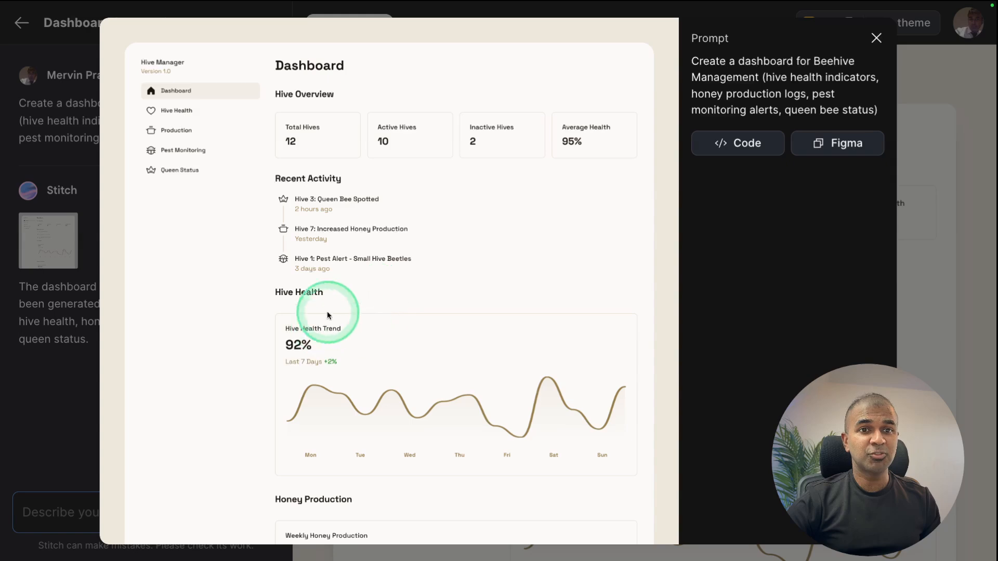
{"action": "mouse_move", "coordinate": [311, 164]}
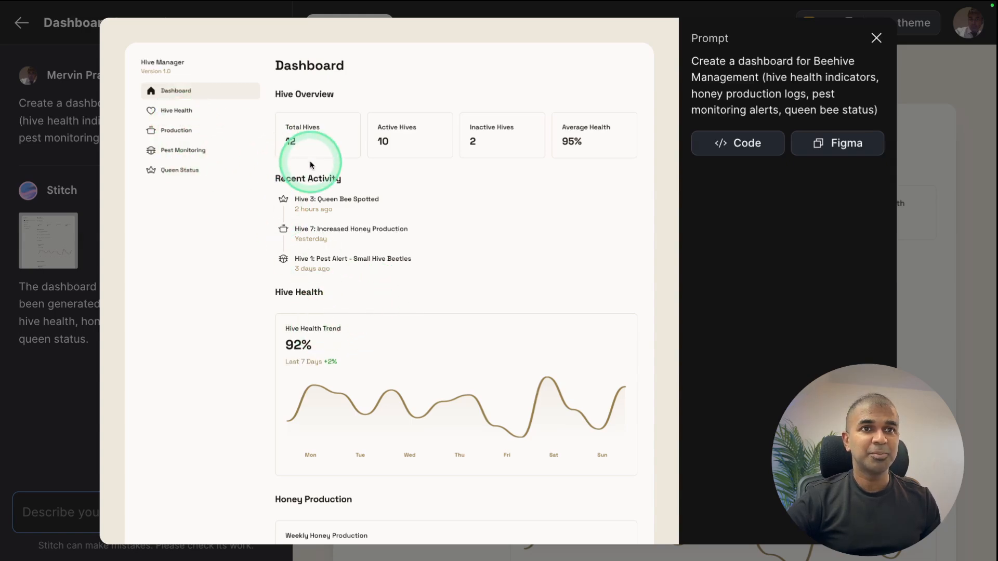
Review the Hive Manager dashboard's HTML code and copy the design for Figma
{"action": "left_click", "coordinate": [736, 142]}
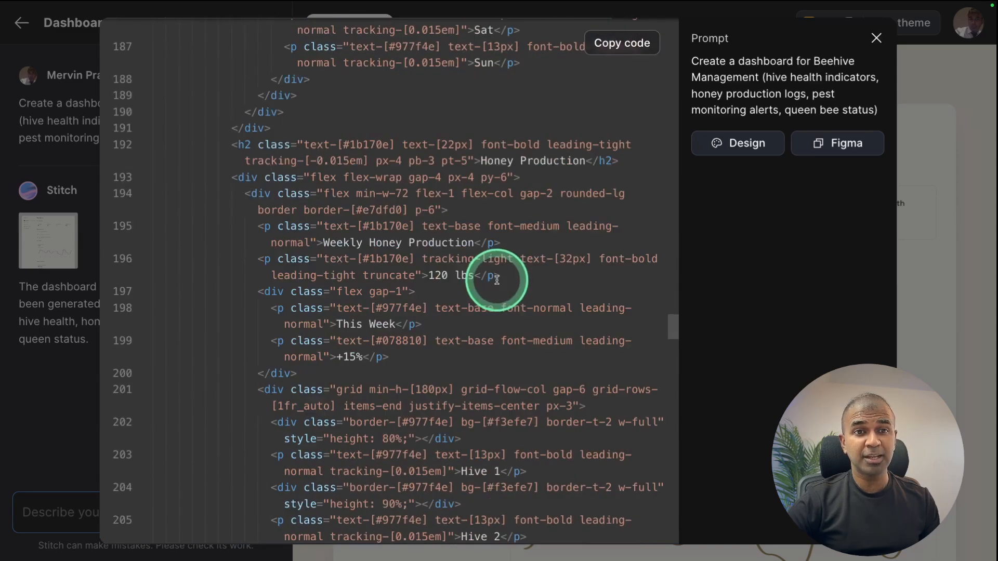
{"action": "scroll", "scroll_direction": "down", "scroll_amount": 3}
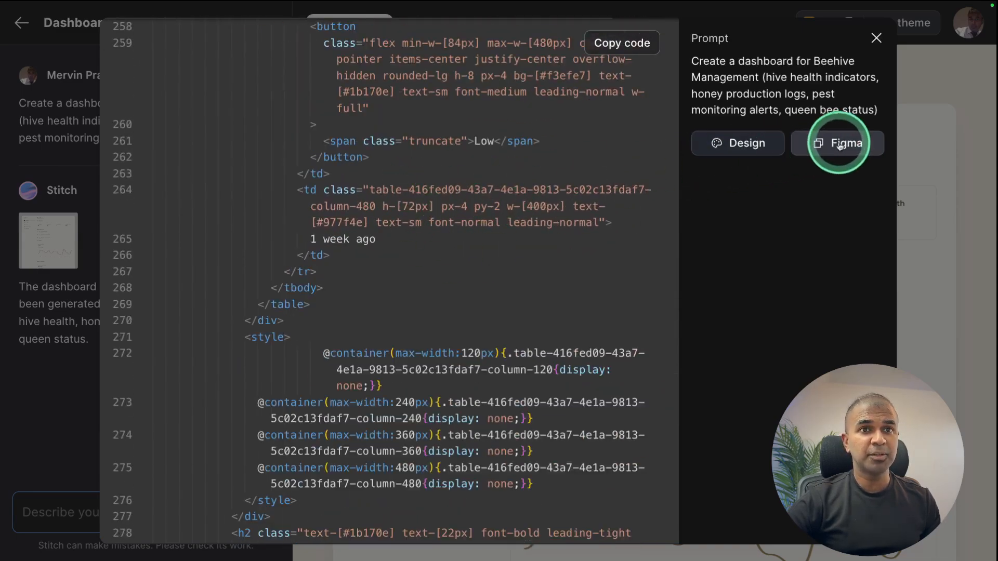
{"action": "left_click", "coordinate": [839, 142]}
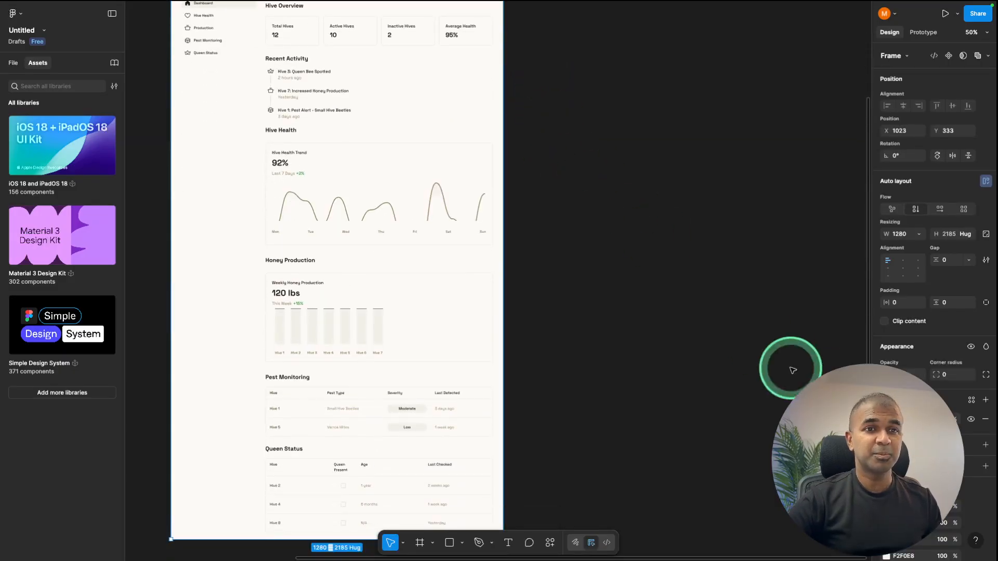
Bring up the canvas context menu beside the pasted Hive Overview frame
{"action": "right_click", "coordinate": [792, 369]}
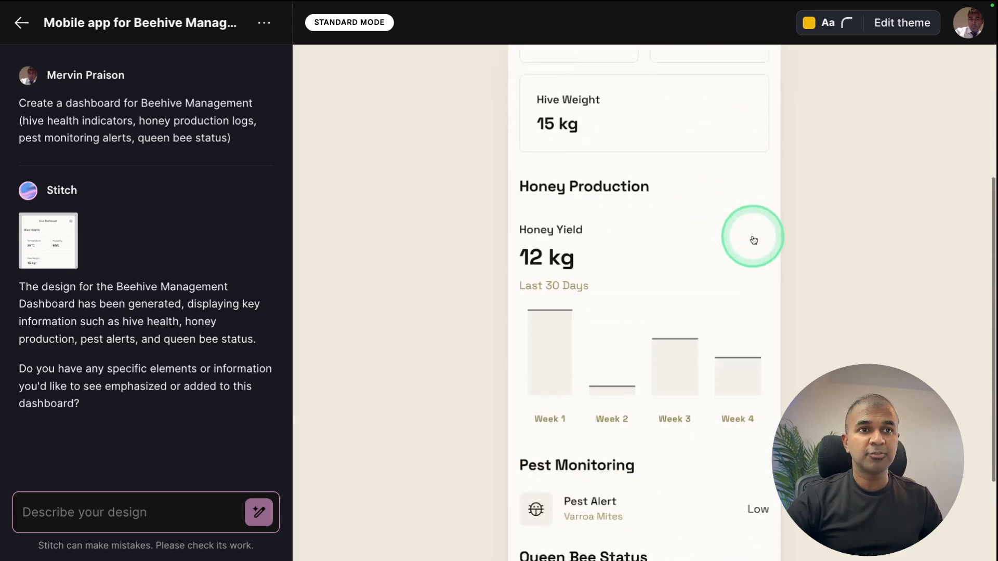
Scroll the mobile dashboard and send a follow-up asking to change the font to something modern
{"action": "scroll", "scroll_direction": "down", "scroll_amount": 3}
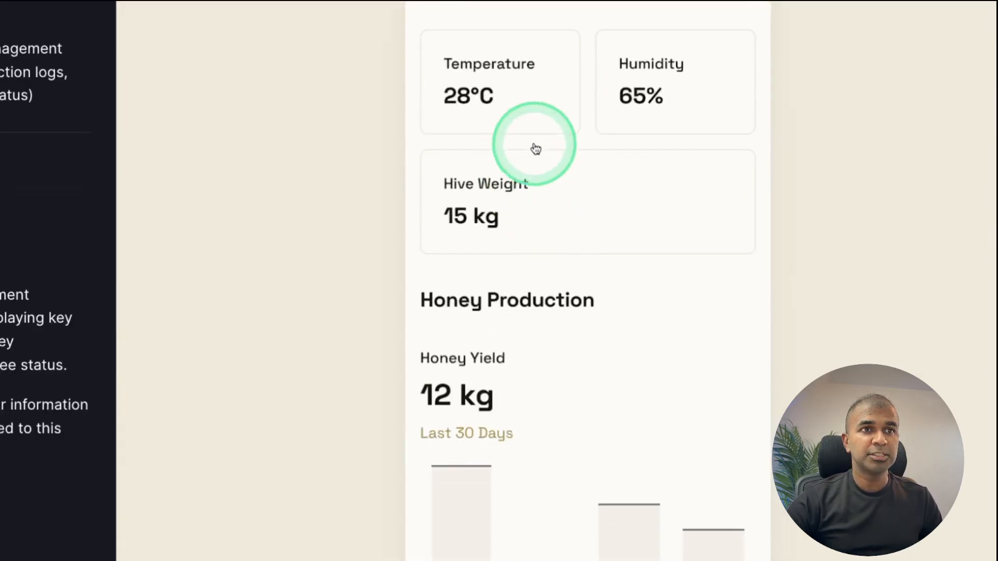
{"action": "scroll", "scroll_direction": "down", "scroll_amount": 3}
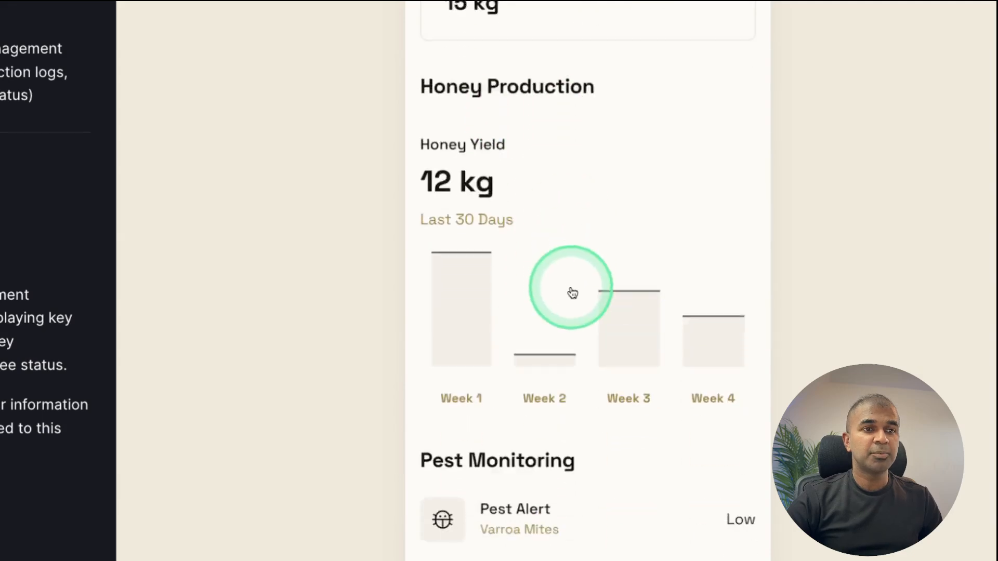
{"action": "scroll", "scroll_direction": "down", "scroll_amount": 3}
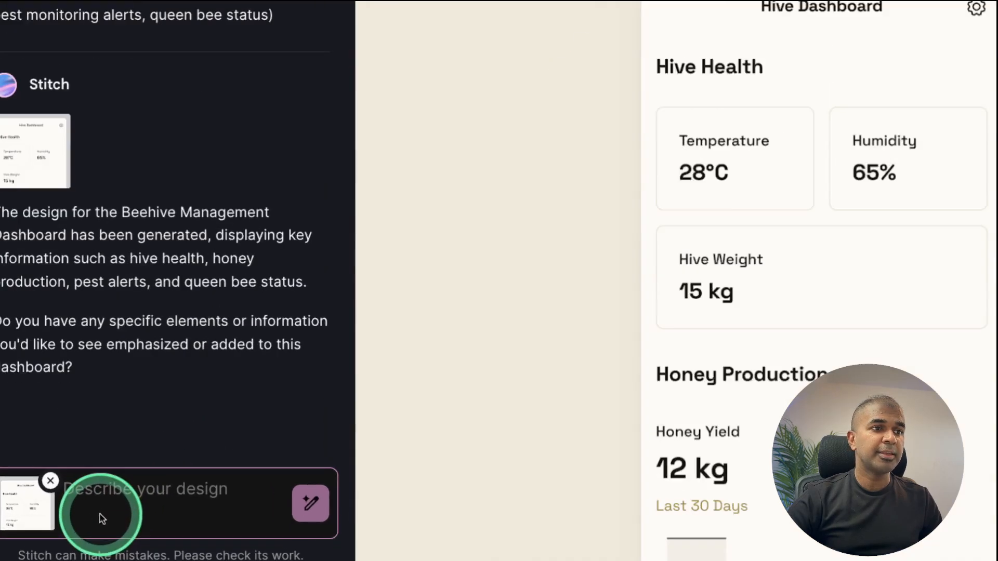
{"action": "type", "text": "Change t"}
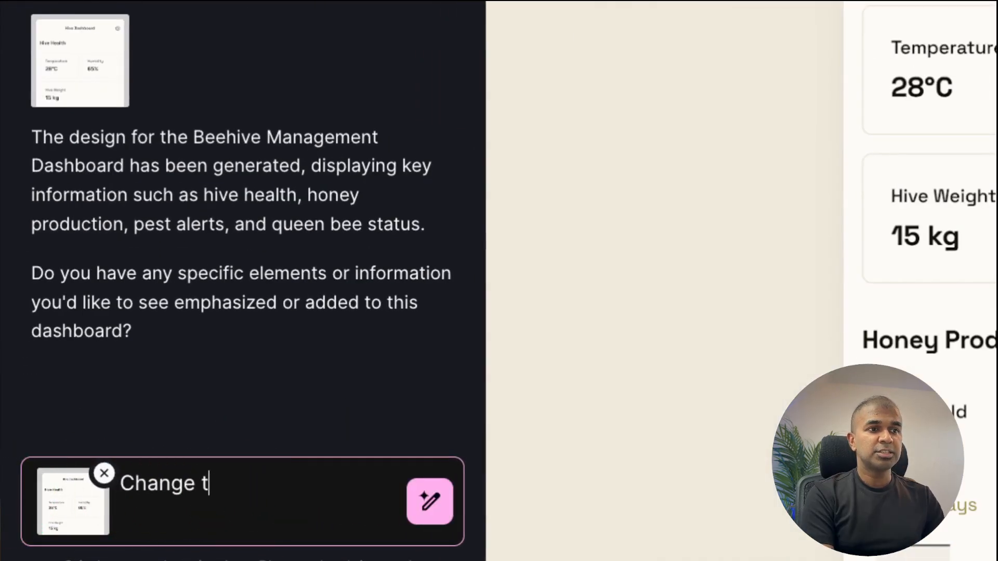
{"action": "left_click", "coordinate": [430, 503]}
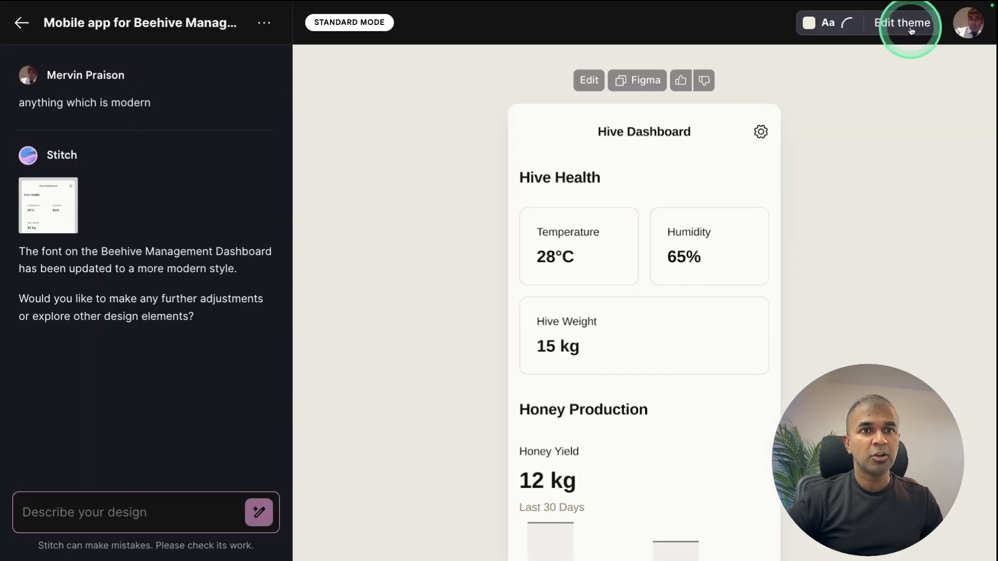
Apply a dark appearance with the green colour swatch to the design, then return to the examples list
{"action": "left_click", "coordinate": [900, 22]}
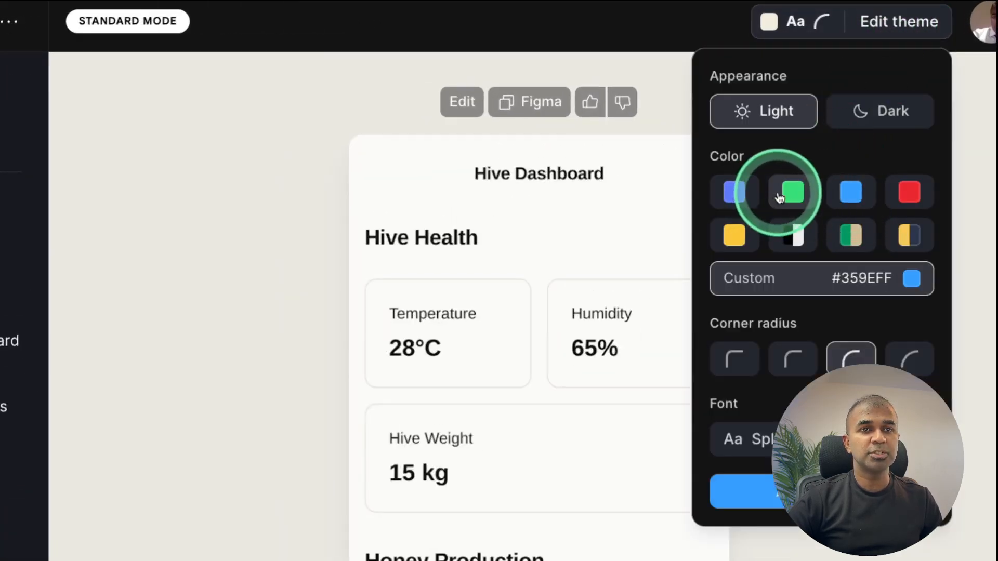
{"action": "left_click", "coordinate": [792, 192]}
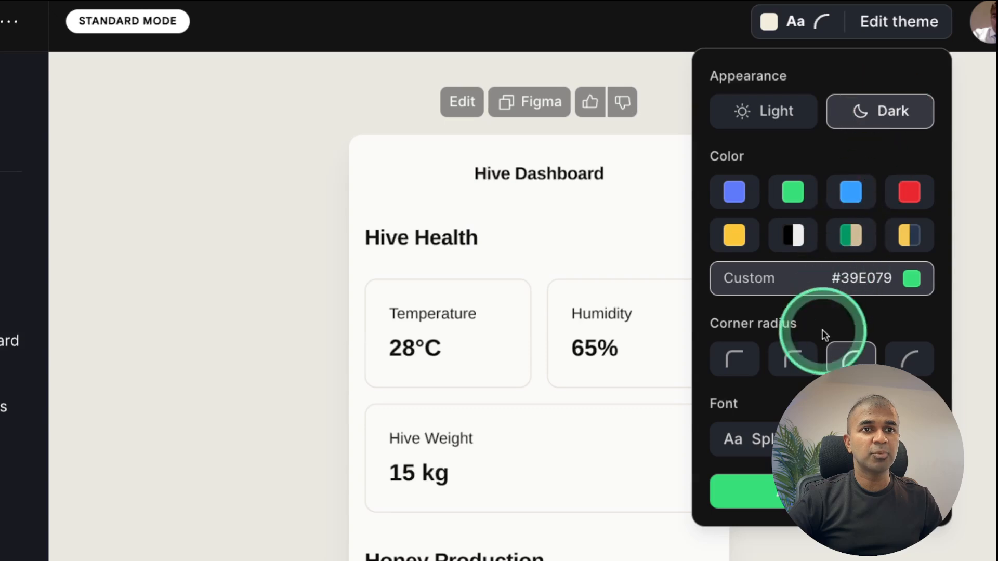
{"action": "left_click", "coordinate": [751, 439]}
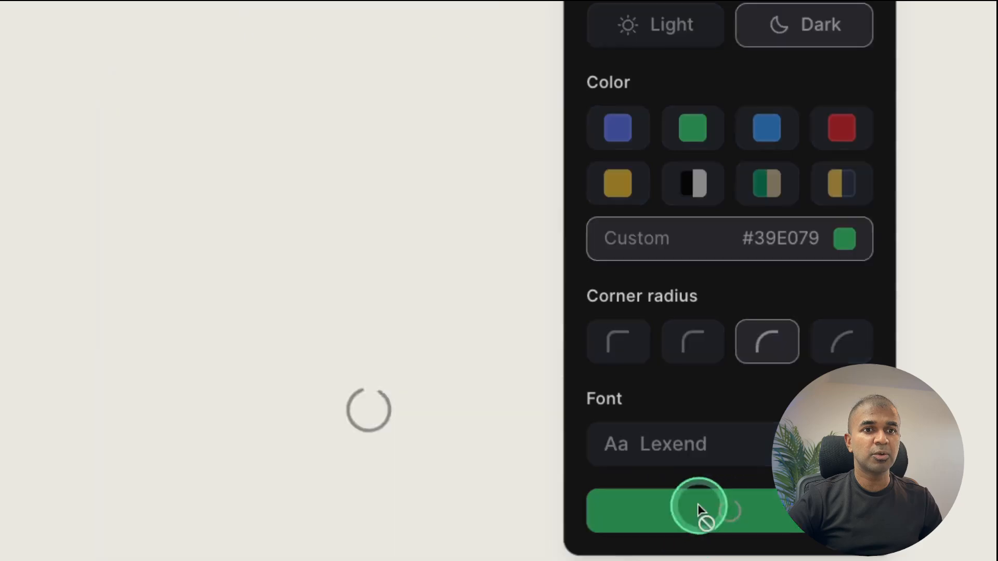
{"action": "left_click", "coordinate": [693, 510]}
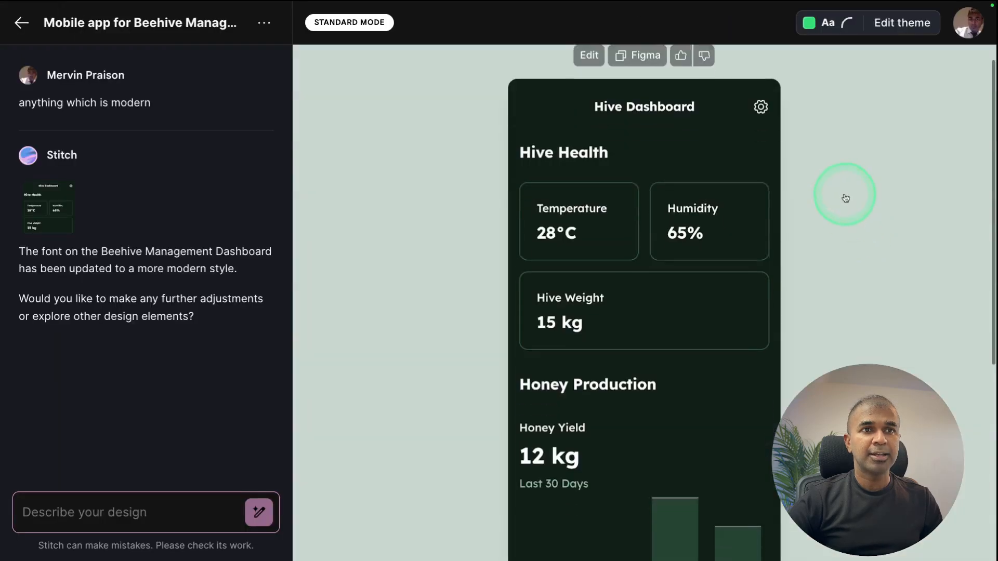
{"action": "scroll", "scroll_direction": "down", "scroll_amount": 3}
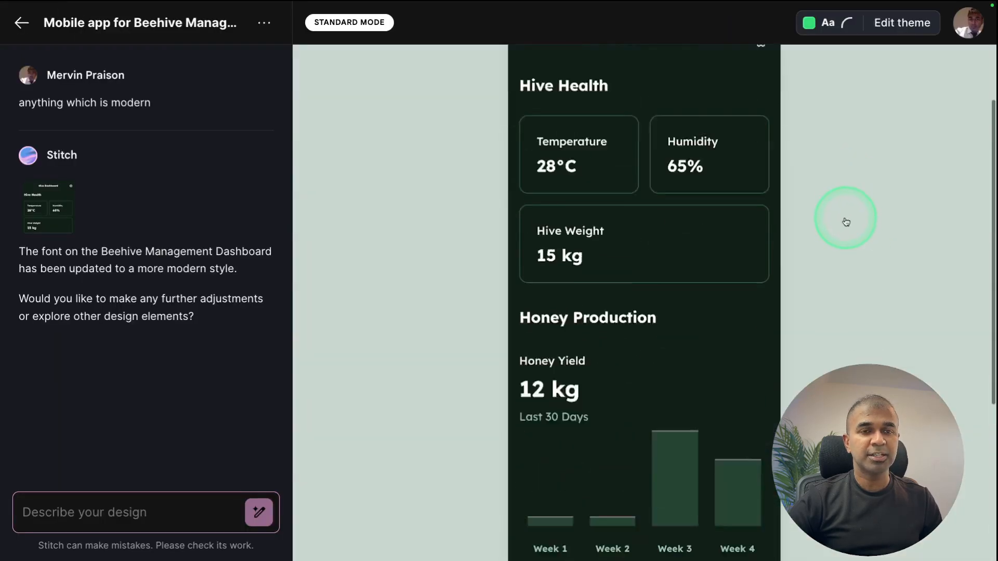
{"action": "left_click", "coordinate": [22, 23]}
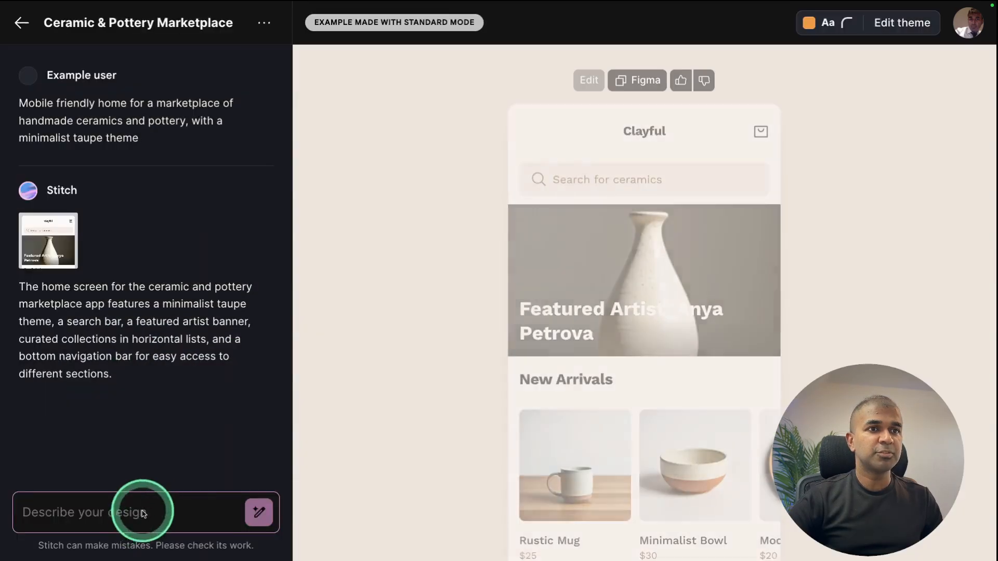
Open the Homemade Pizza cooking-class landing page and scroll through to its testimonials and footer
{"action": "left_click", "coordinate": [21, 22]}
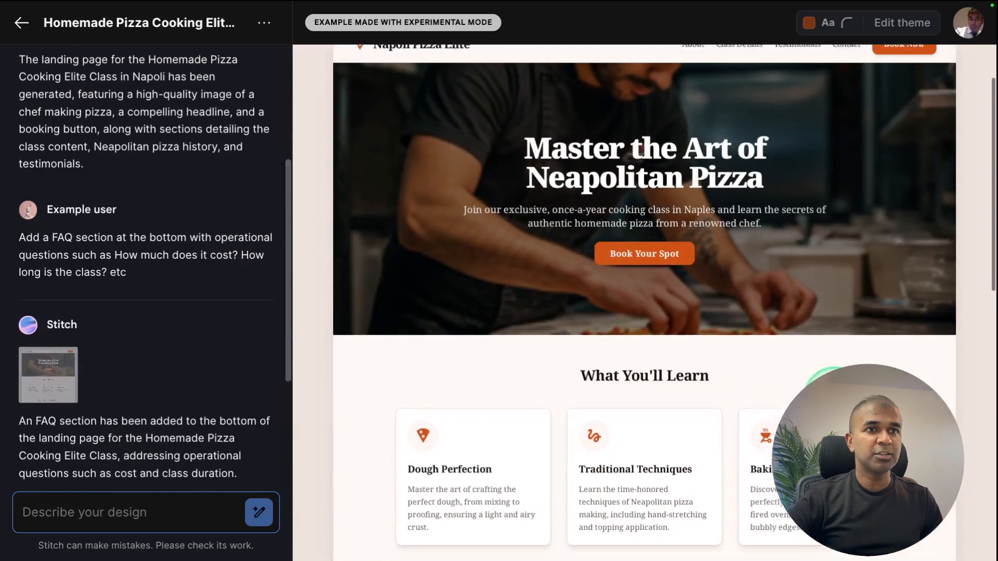
{"action": "scroll", "scroll_direction": "down", "scroll_amount": 3}
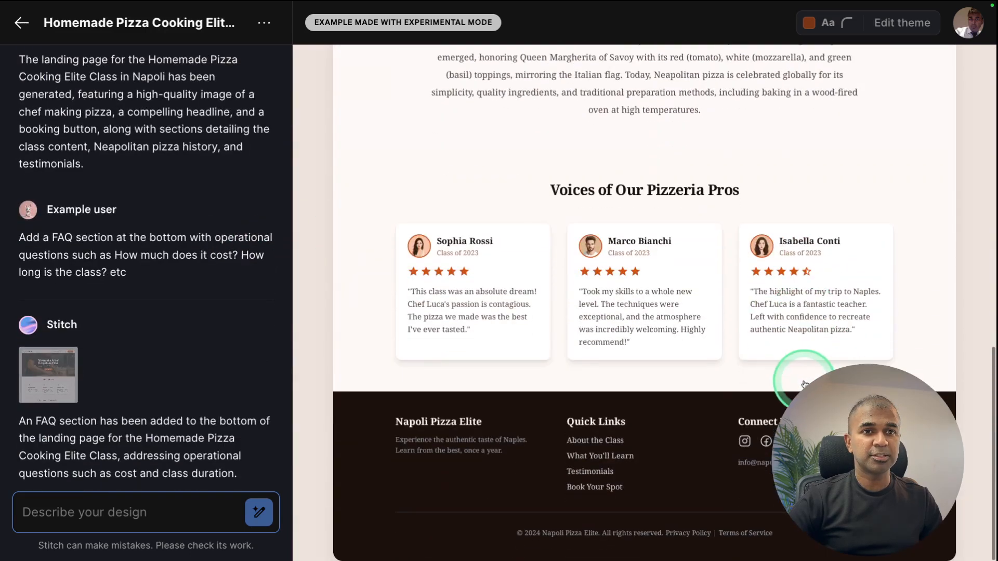
{"action": "scroll", "scroll_direction": "up", "scroll_amount": 3}
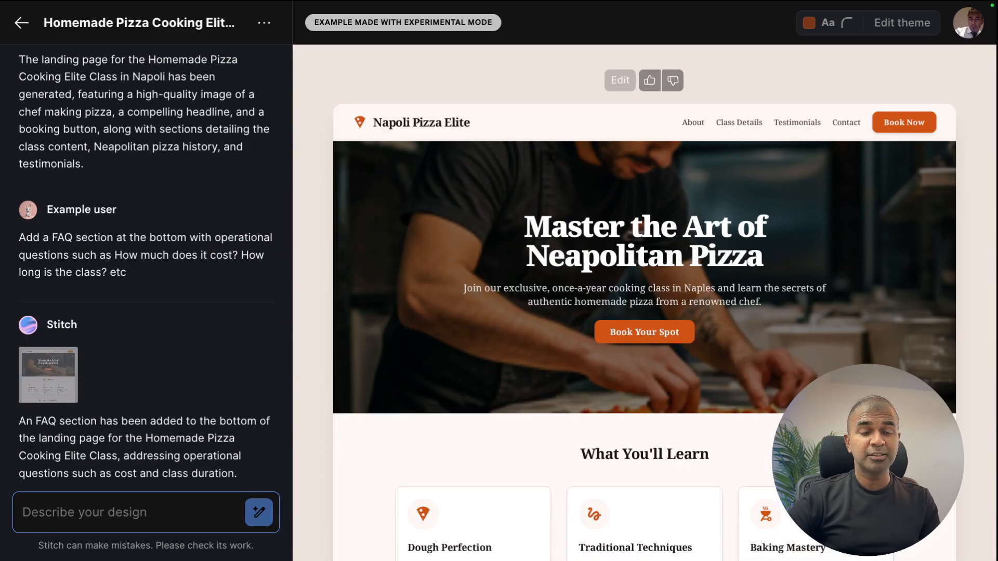